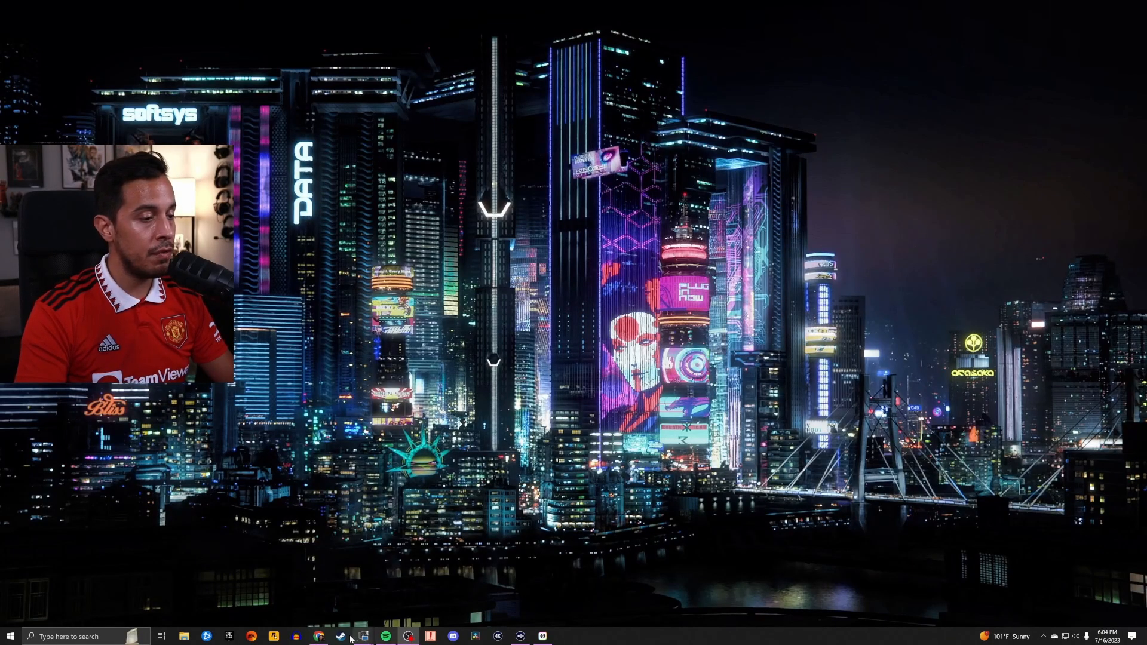
Search Chrome for 'rode connect' and open the RØDE Connect result.
click(319, 635)
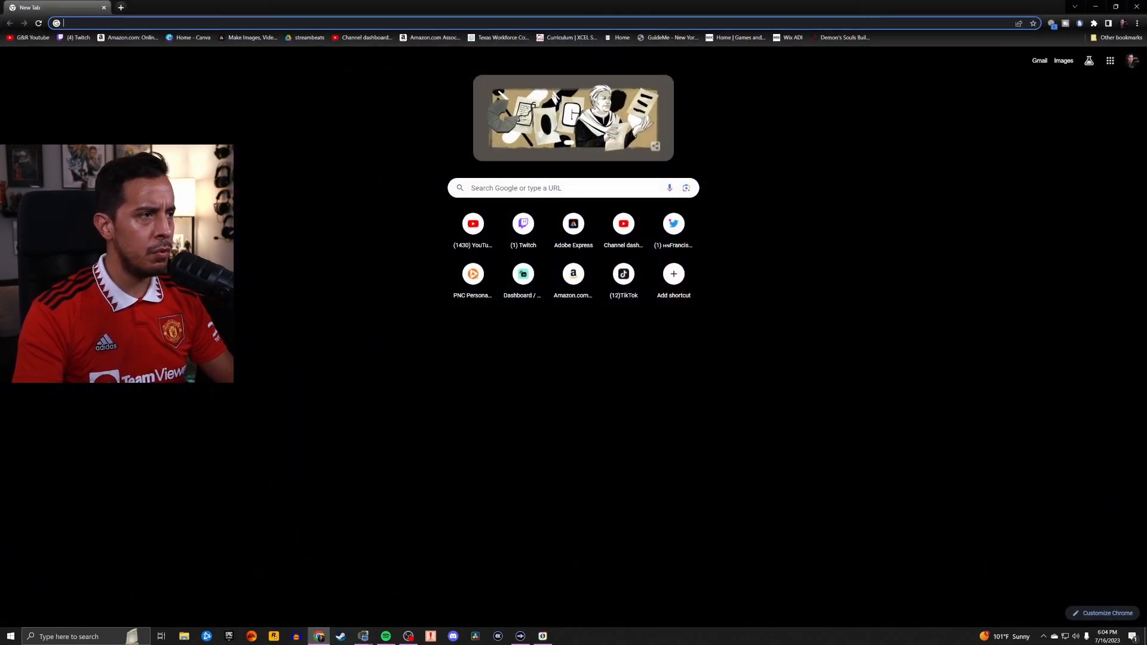
text(rode connect)
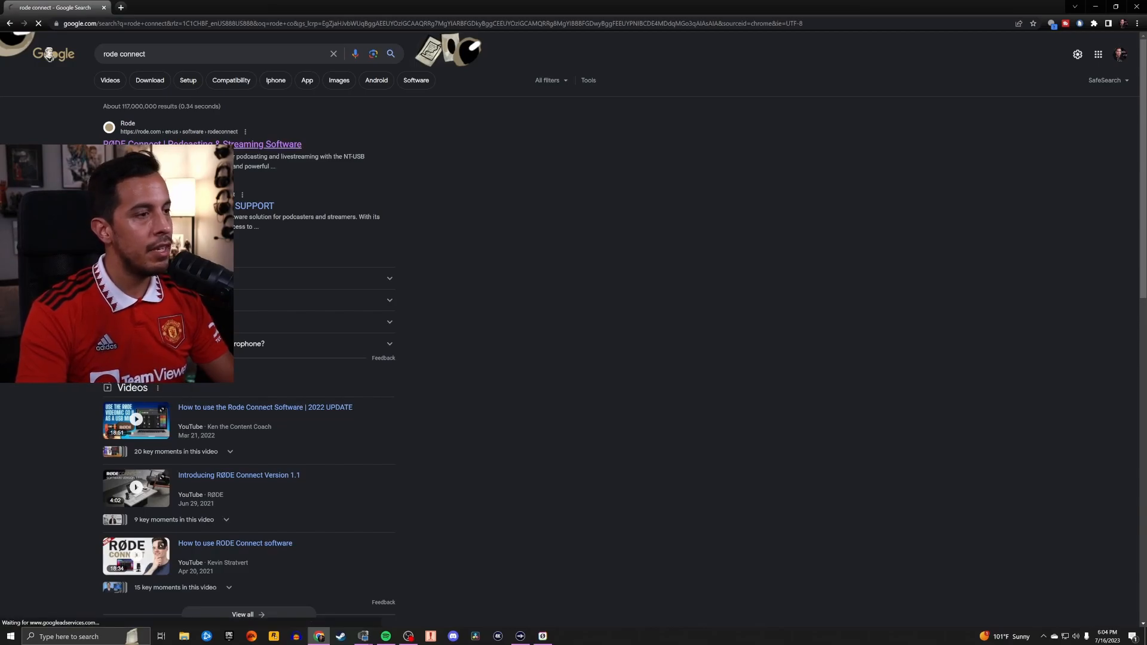
click(201, 143)
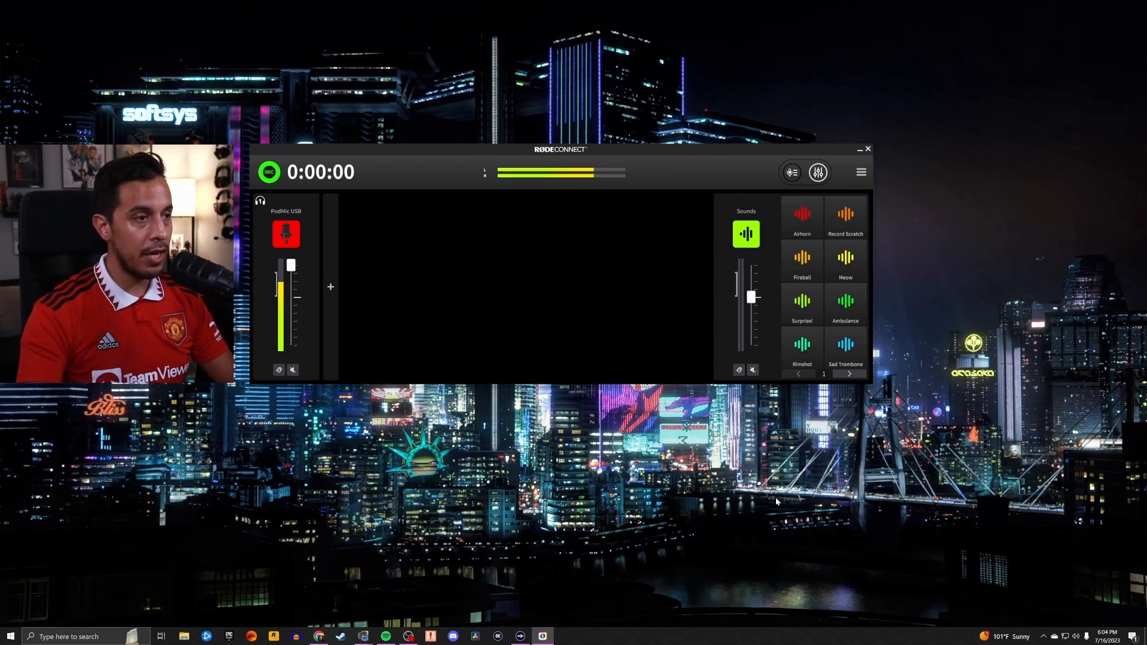
mouse_move(477, 358)
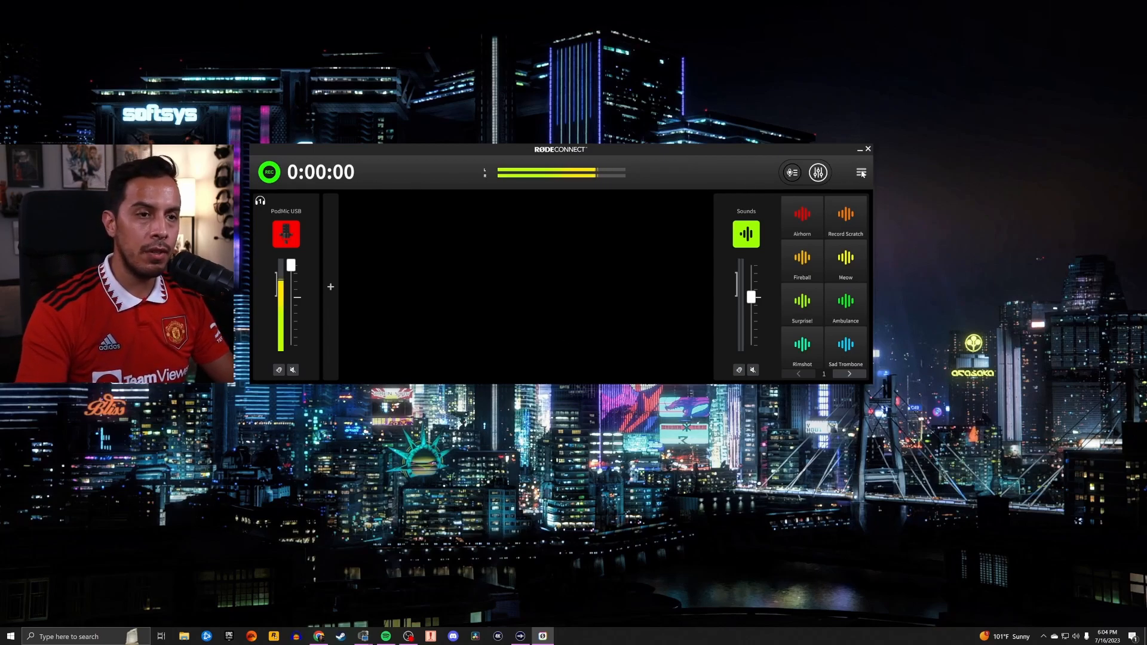
click(862, 172)
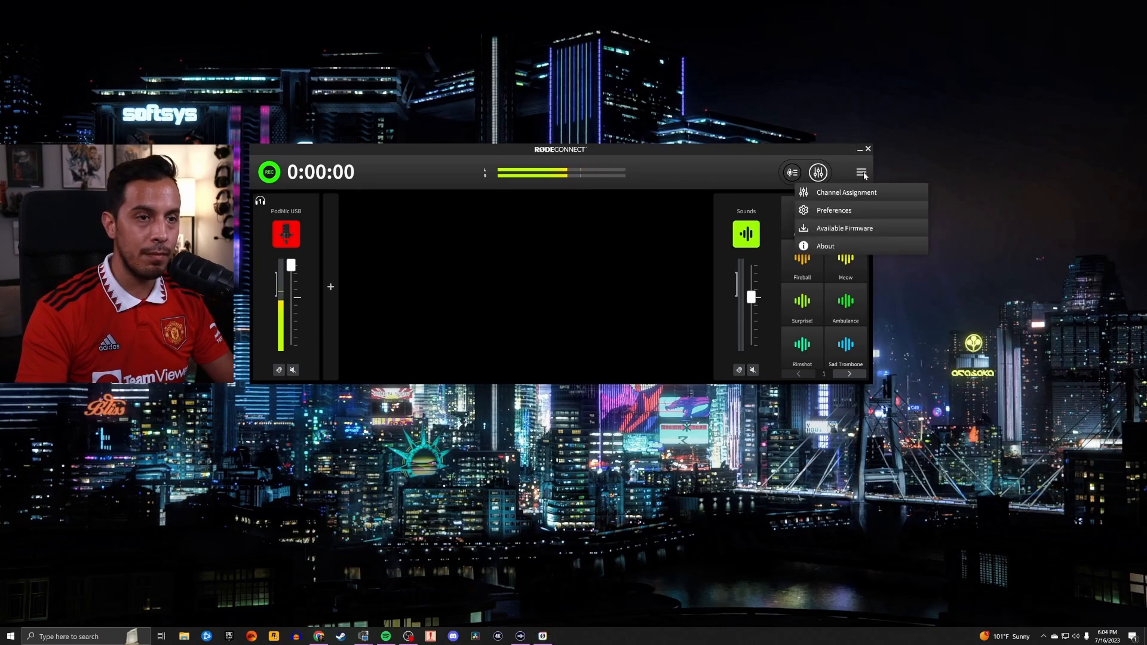
mouse_move(845, 191)
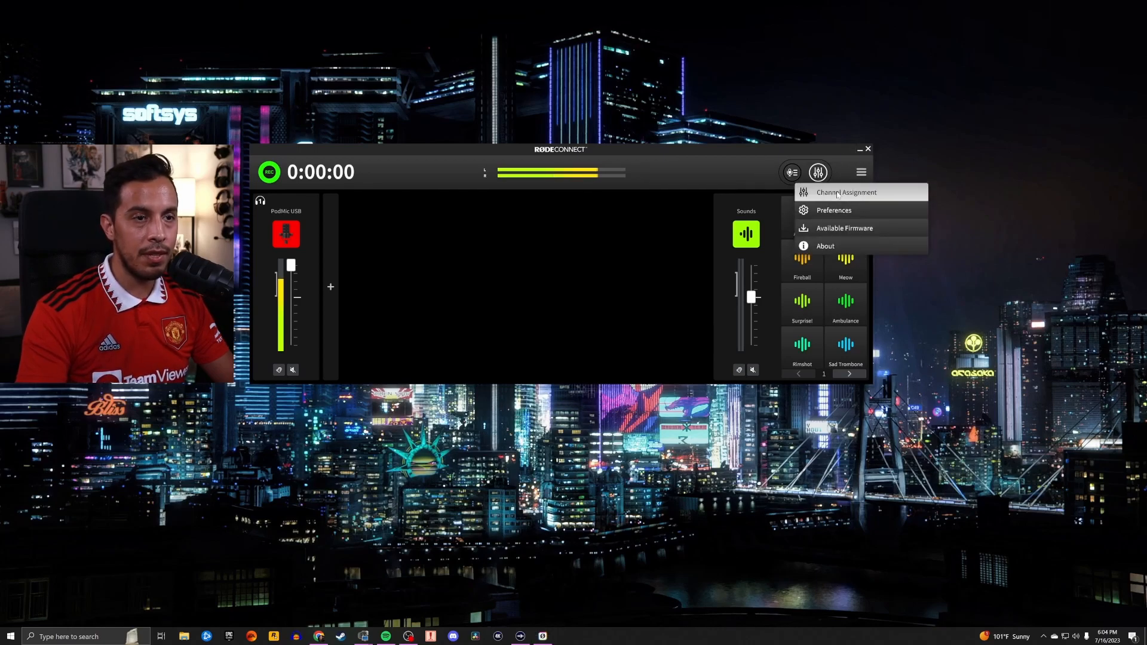
click(844, 192)
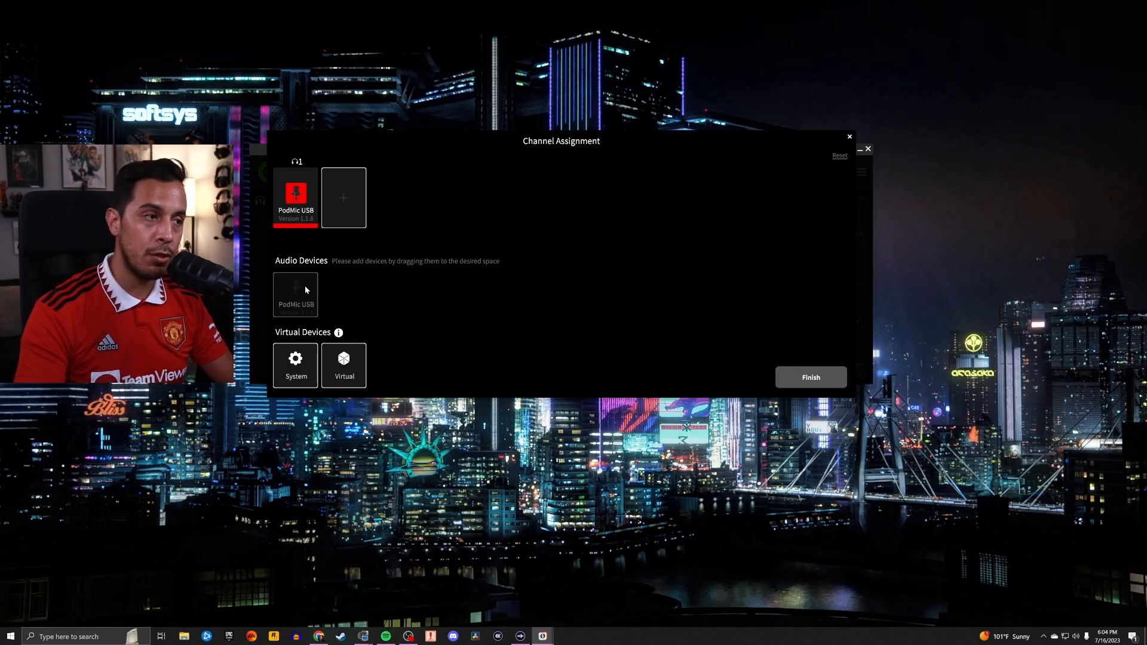
mouse_move(355, 207)
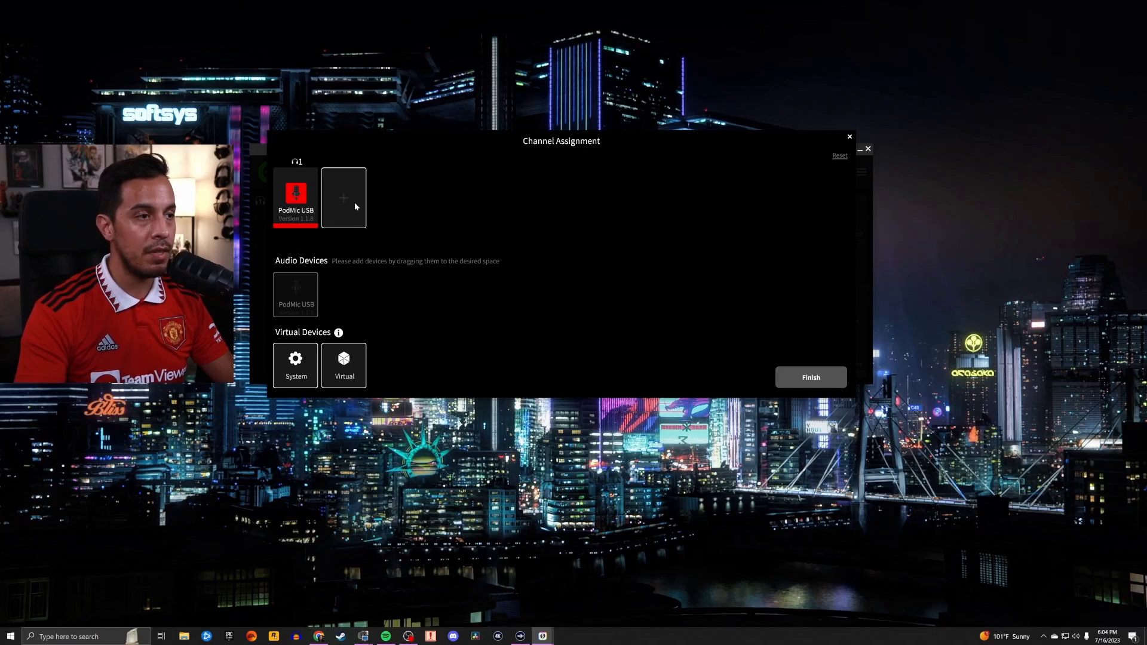
click(810, 378)
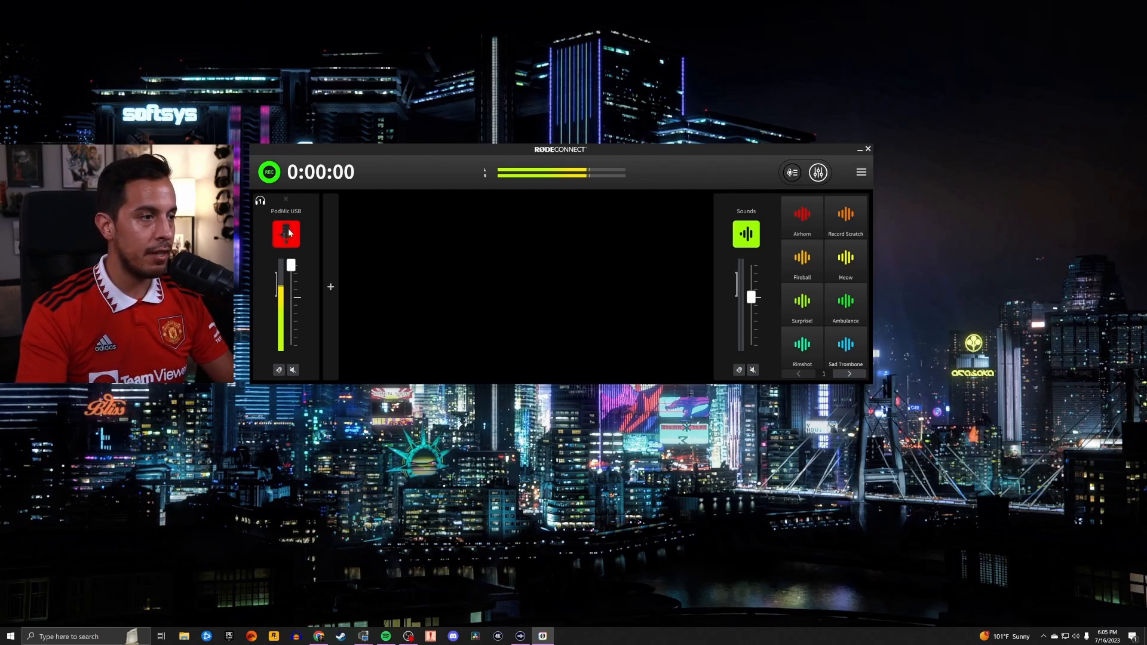
Open the PodMic USB processing panel and toggle the Noise Gate off, then back on.
click(286, 233)
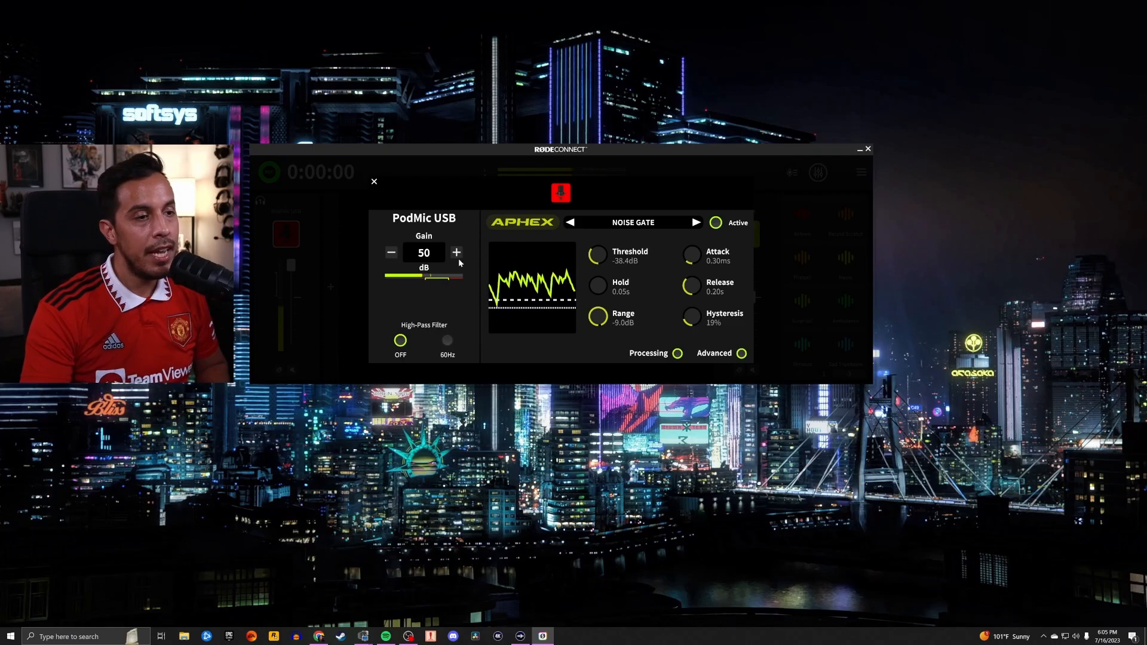
mouse_move(790, 338)
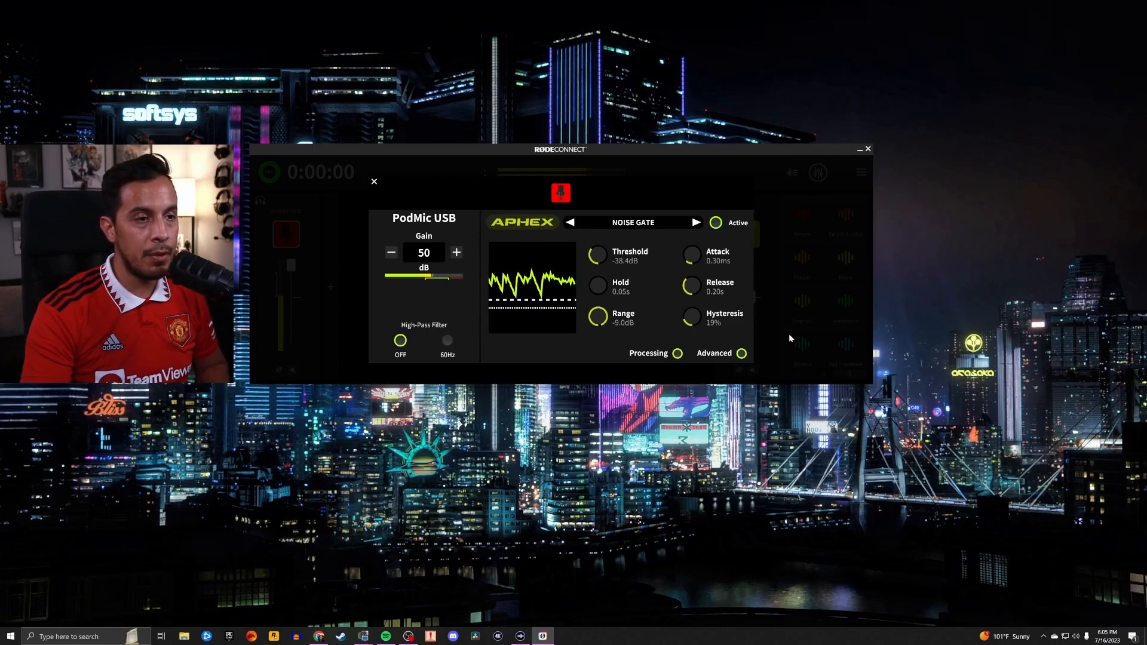
mouse_move(643, 223)
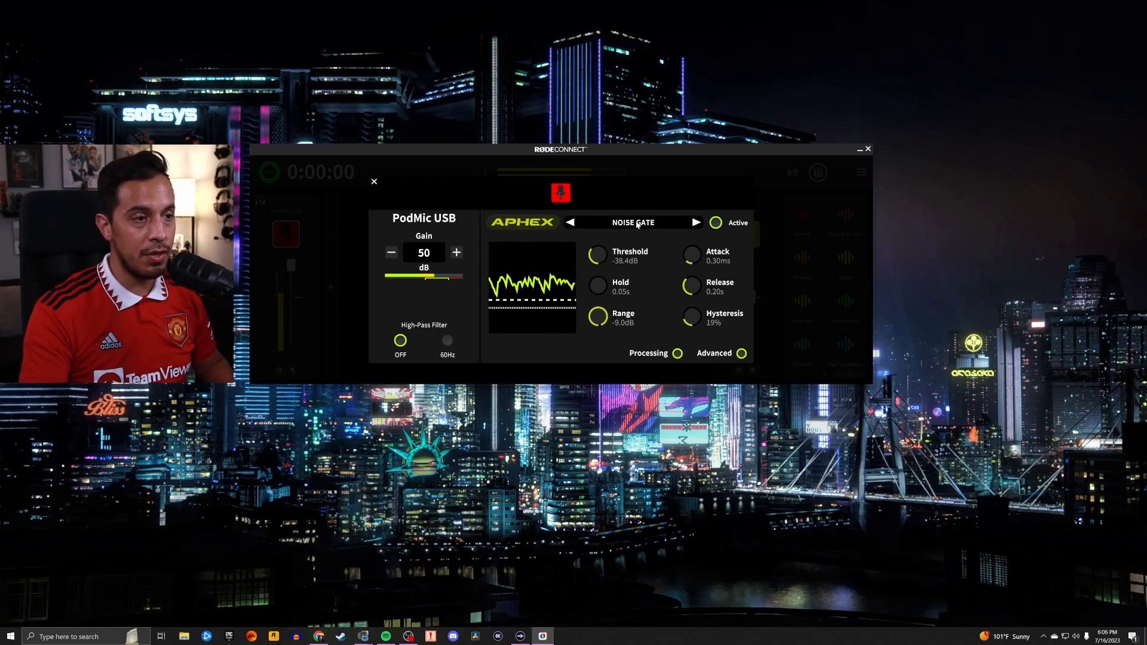
click(715, 222)
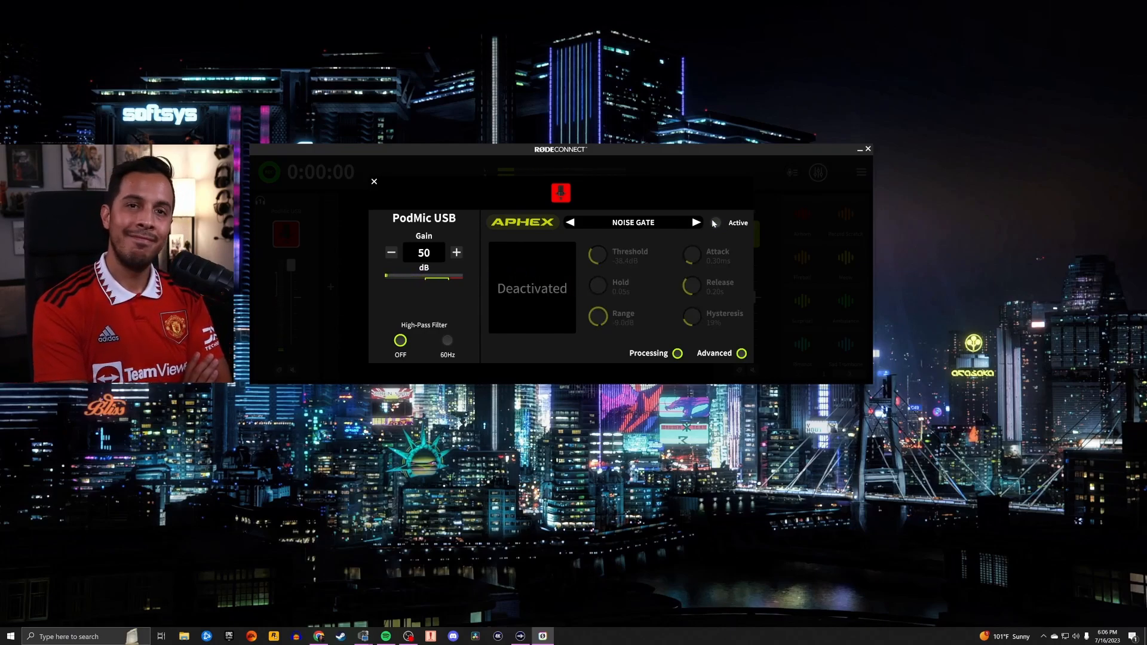
click(715, 223)
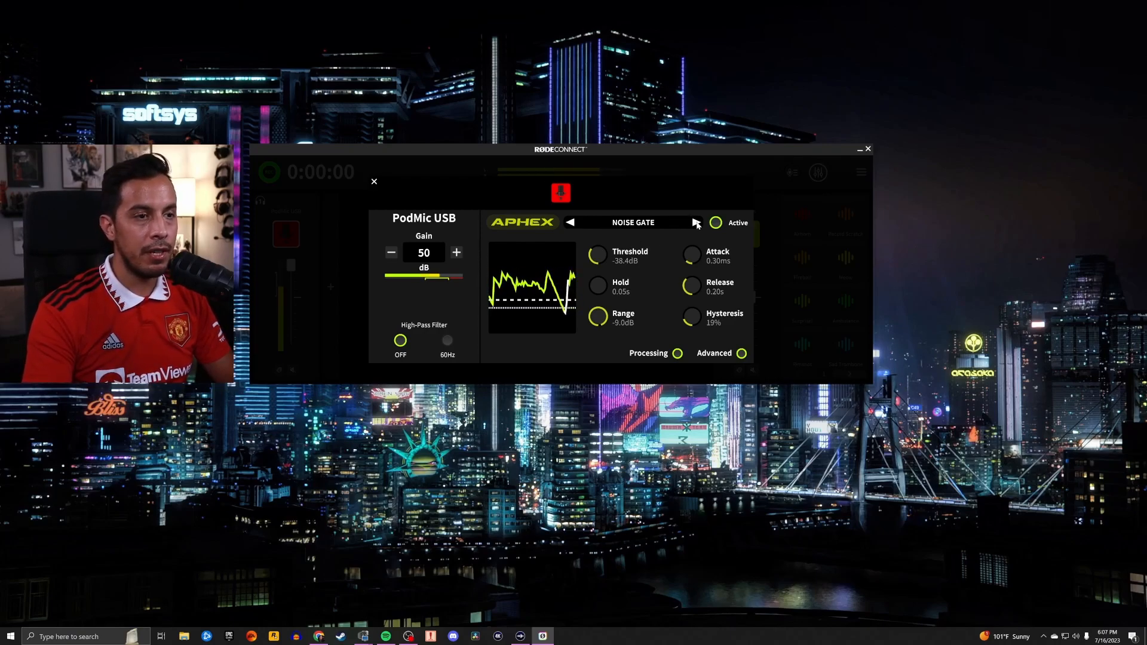
Advance the PodMic USB processing view past the Noise Gate to the Compressor and Exciter stages.
click(696, 223)
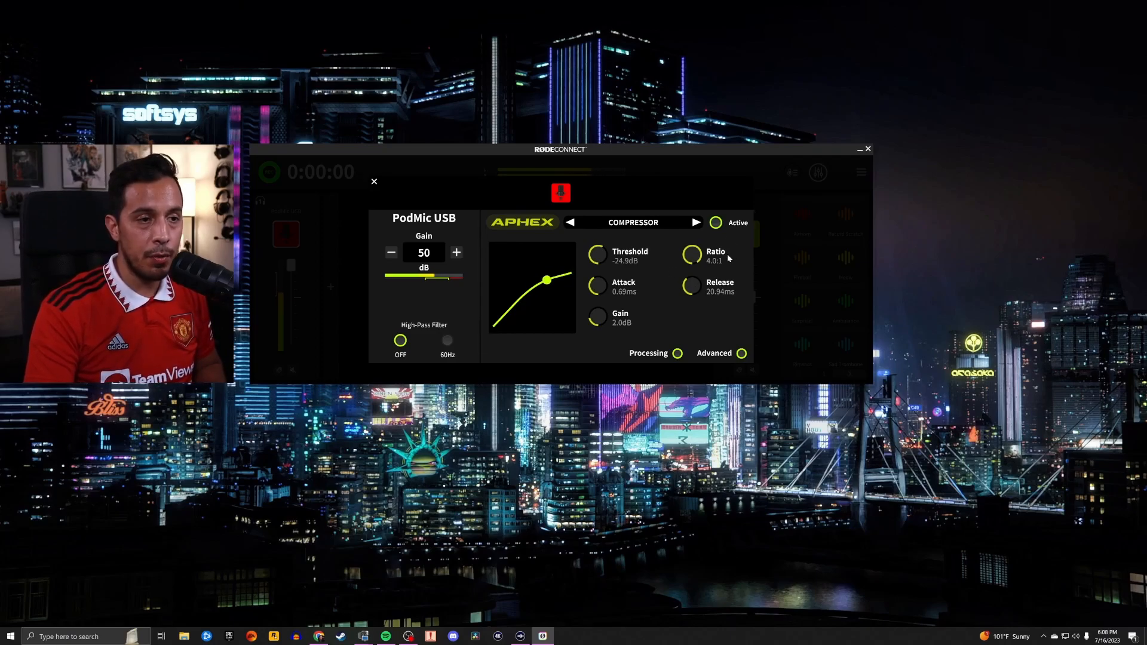
click(696, 223)
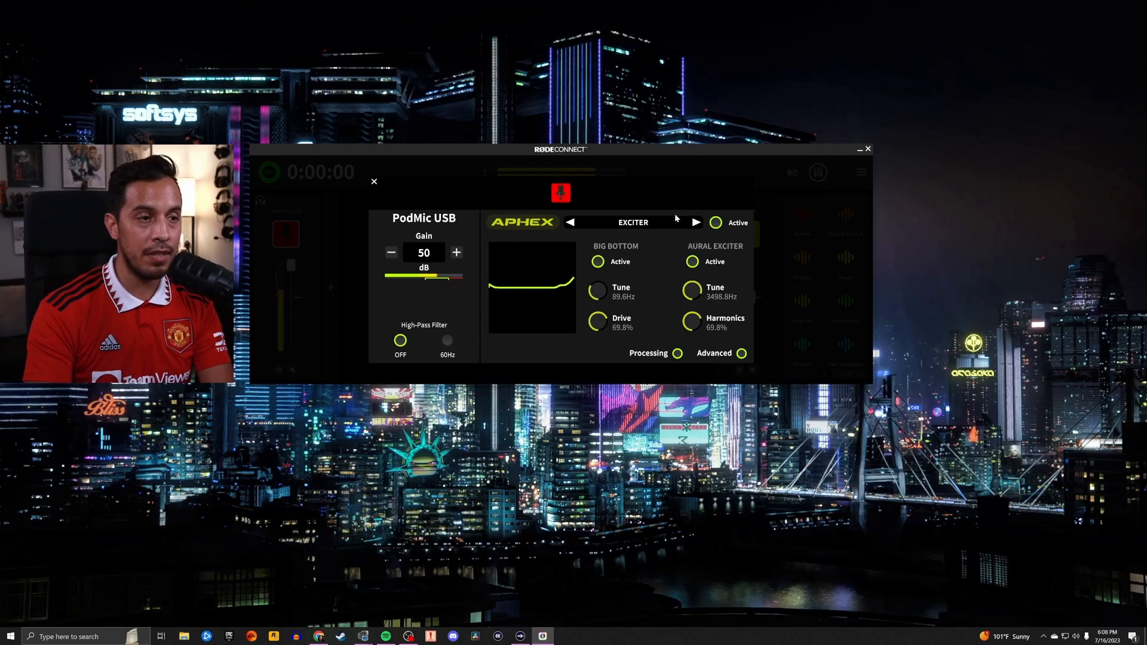
mouse_move(613, 316)
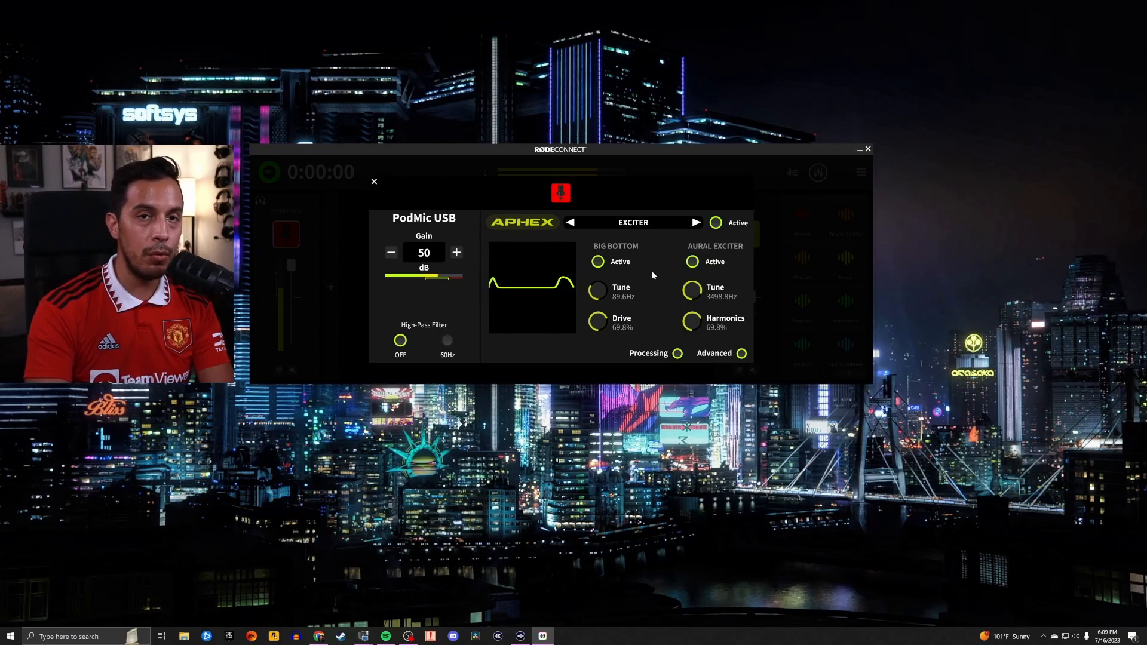
Toggle the Aphex exciter's Big Bottom bass enhancement on the PodMic USB.
click(598, 261)
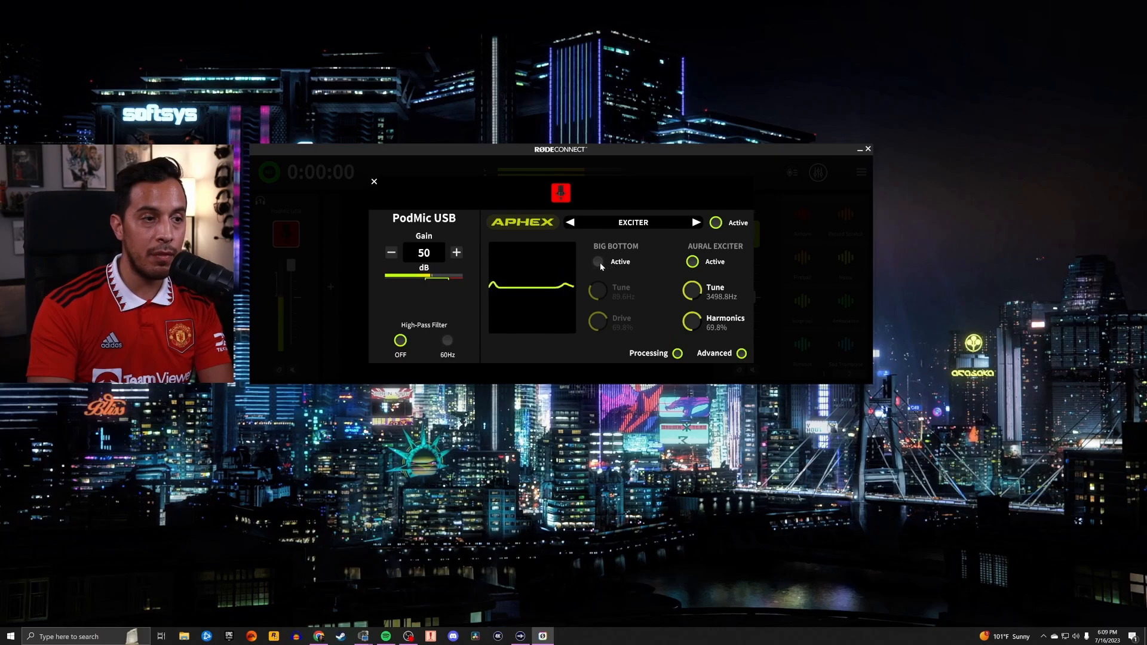
click(597, 261)
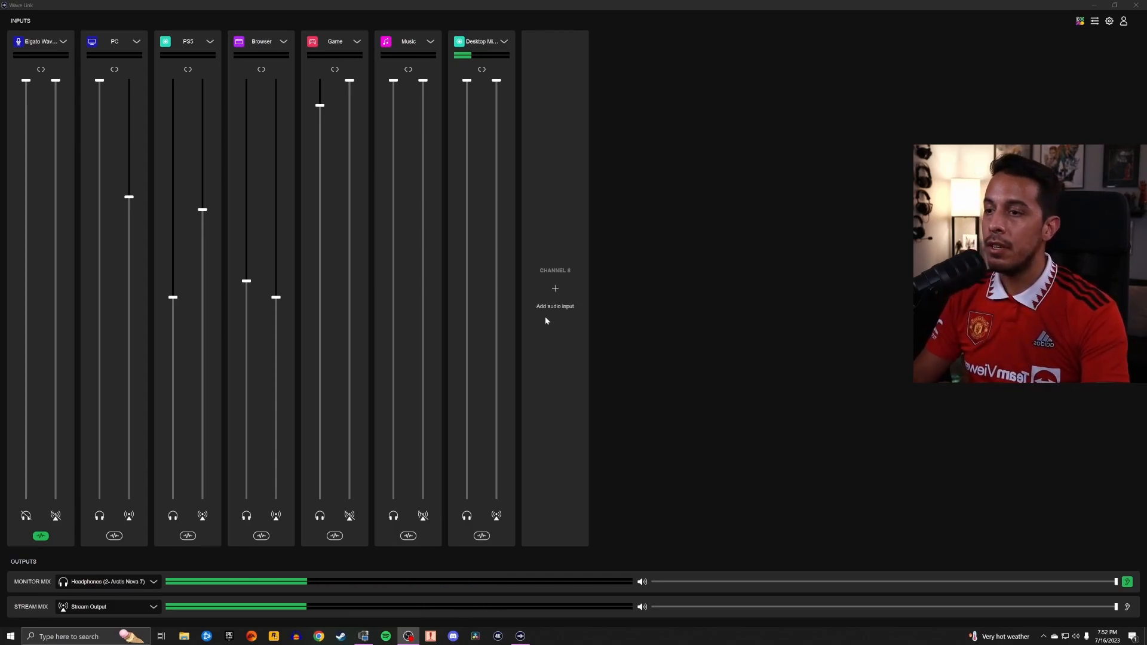
Set the Desktop Microphone channel's audio input to the RØDE PodMic USB.
click(504, 40)
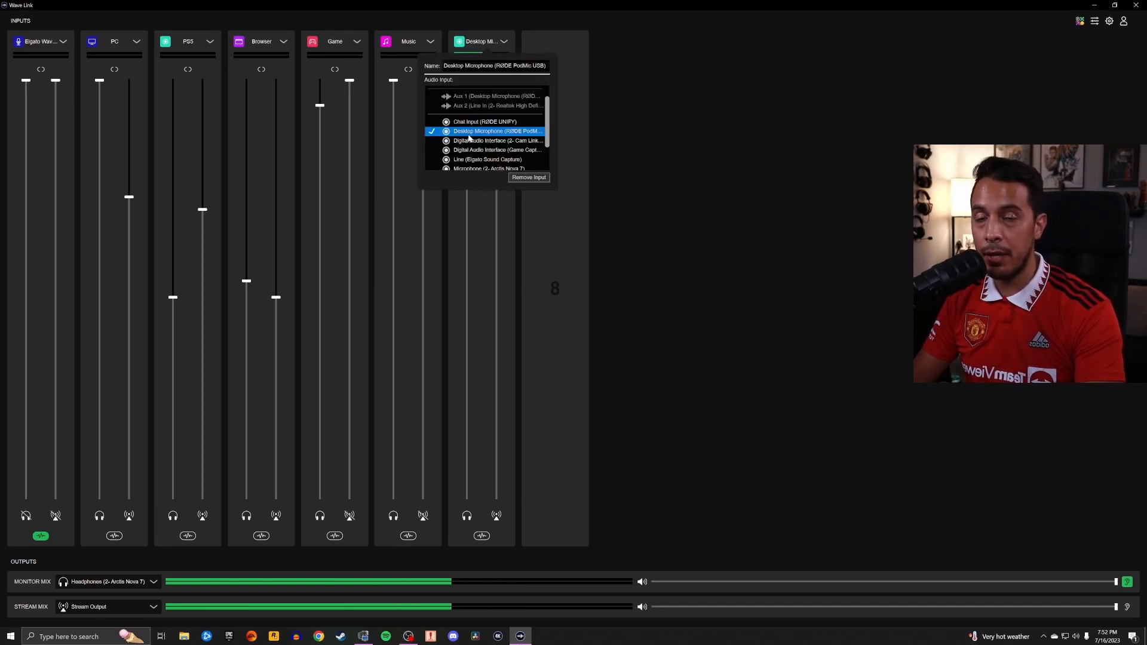
click(662, 148)
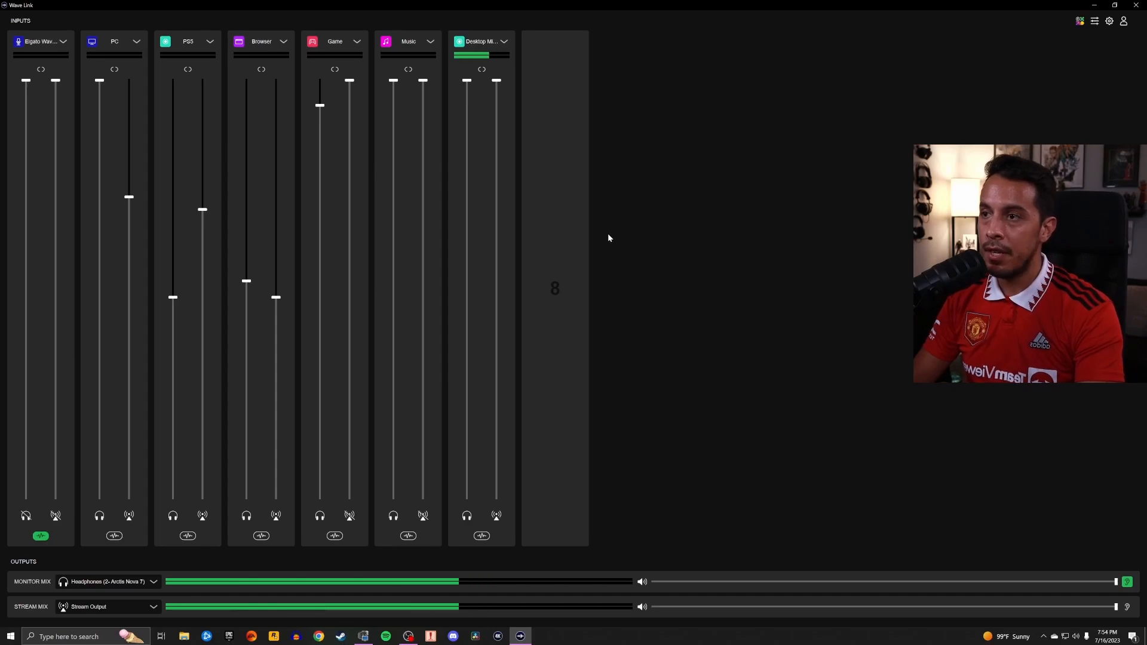
mouse_move(742, 370)
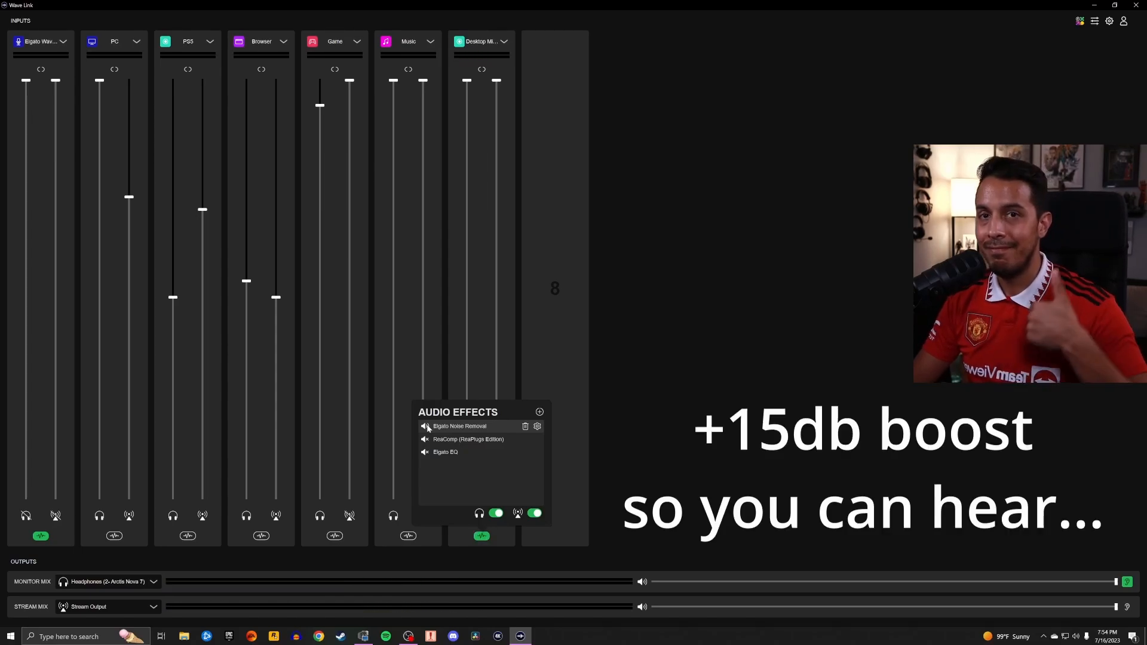
Delete ReaComp (ReaPlugs Edition) from the Desktop Microphone effects chain.
click(726, 369)
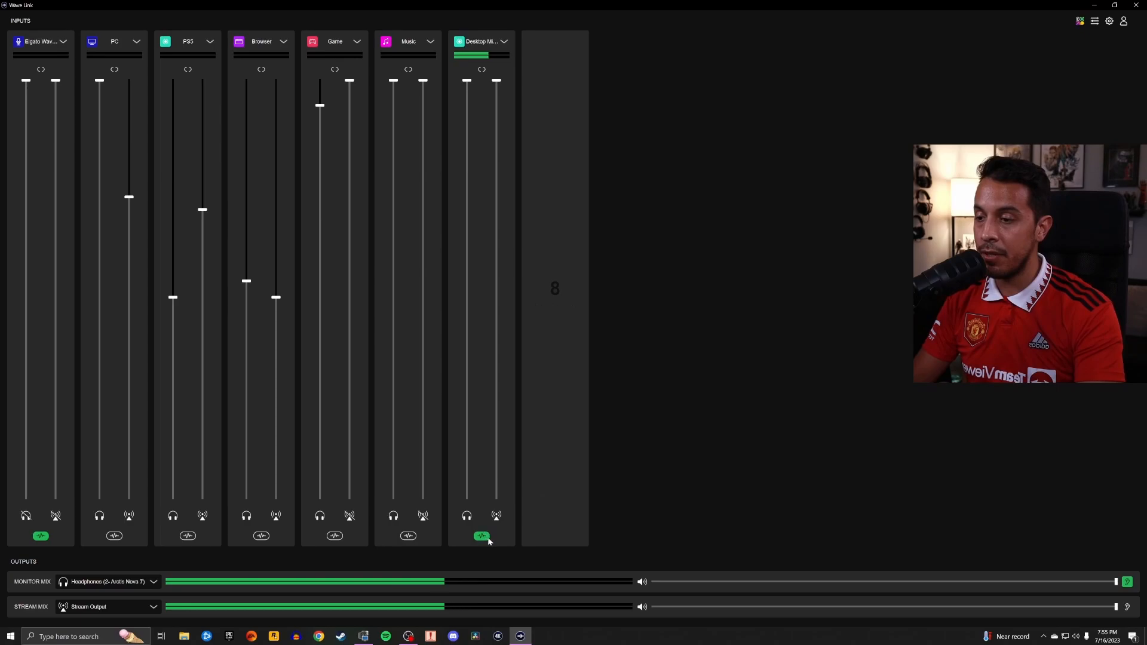
Add Cockos ReaComp (ReaPlugs Edition) to the channel's effects with a 4.0 ratio.
click(481, 535)
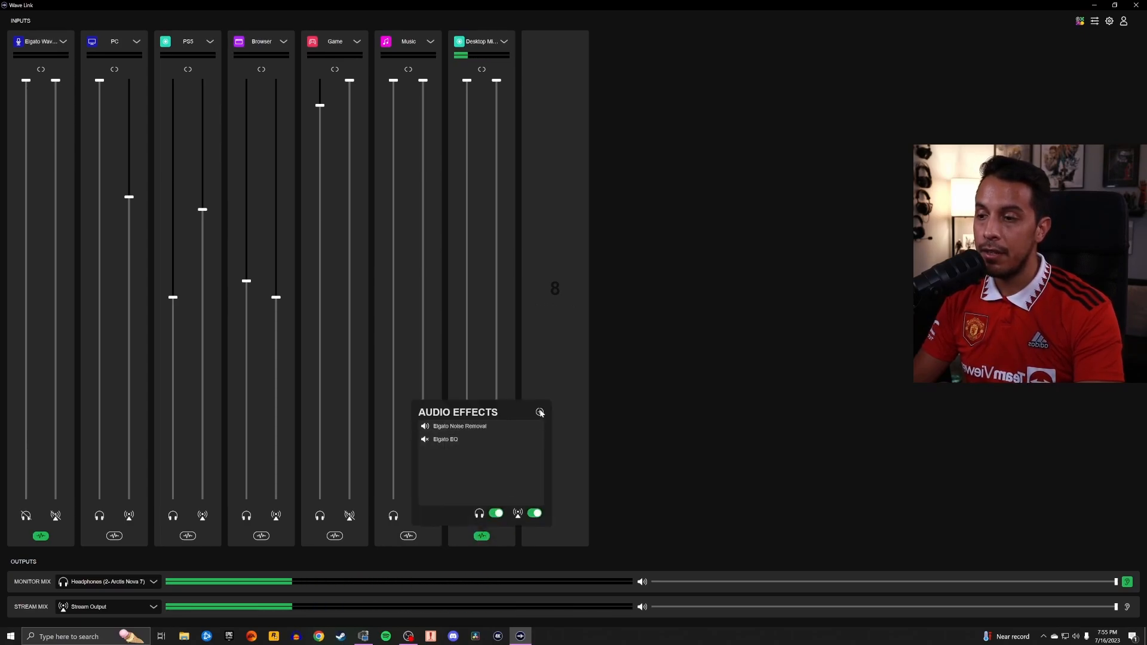
click(540, 412)
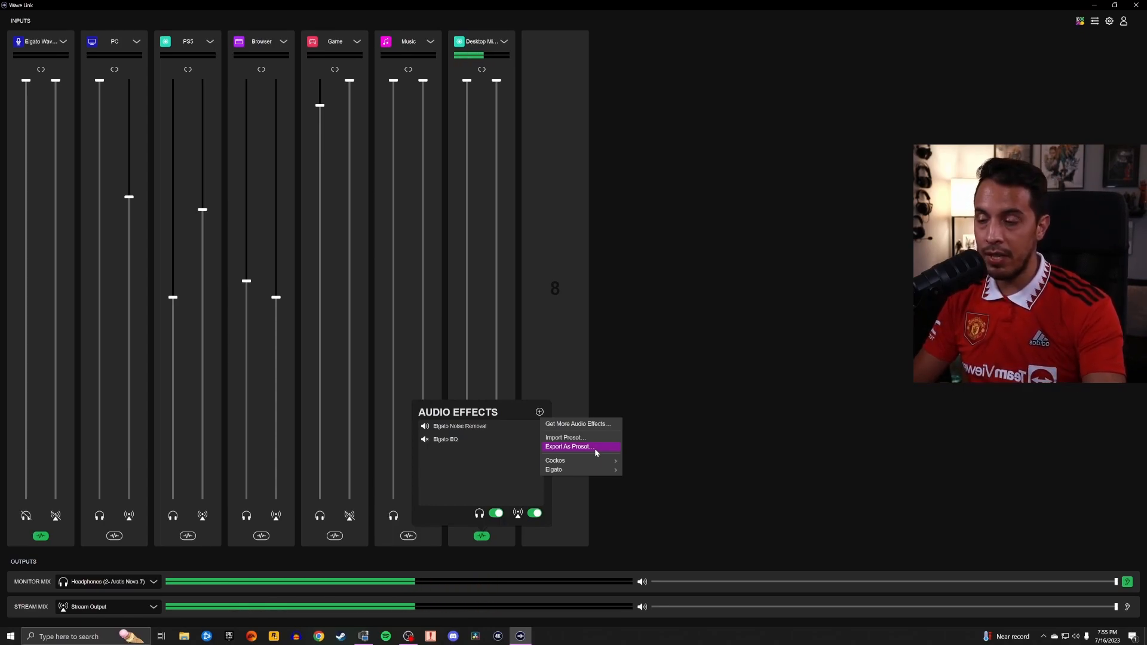
mouse_move(554, 460)
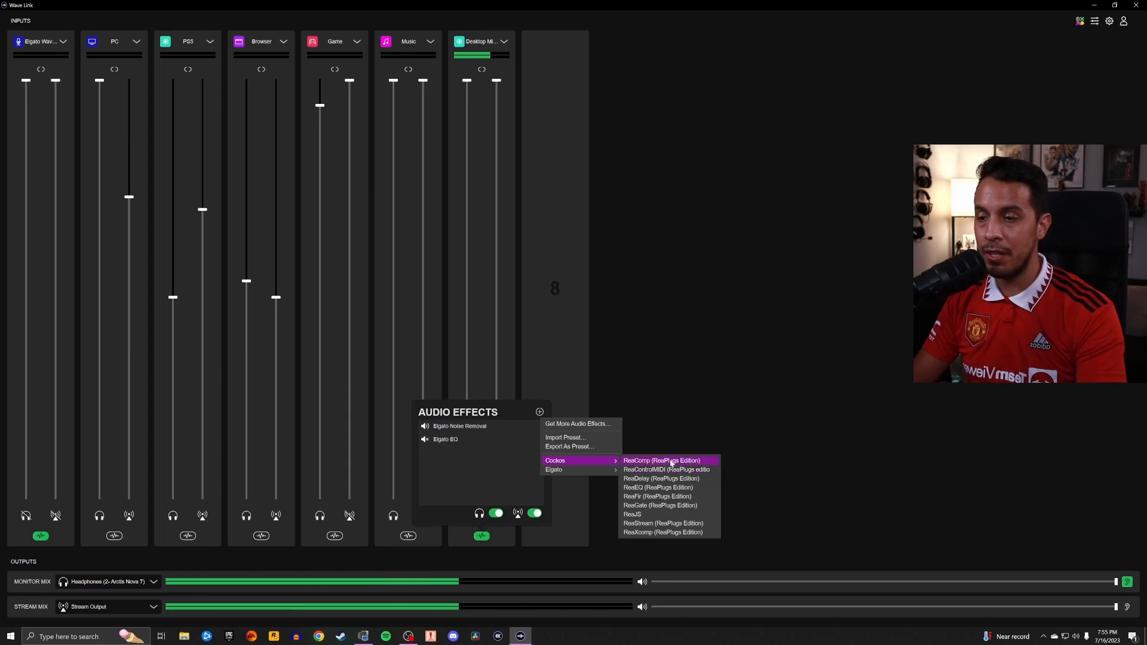
click(661, 460)
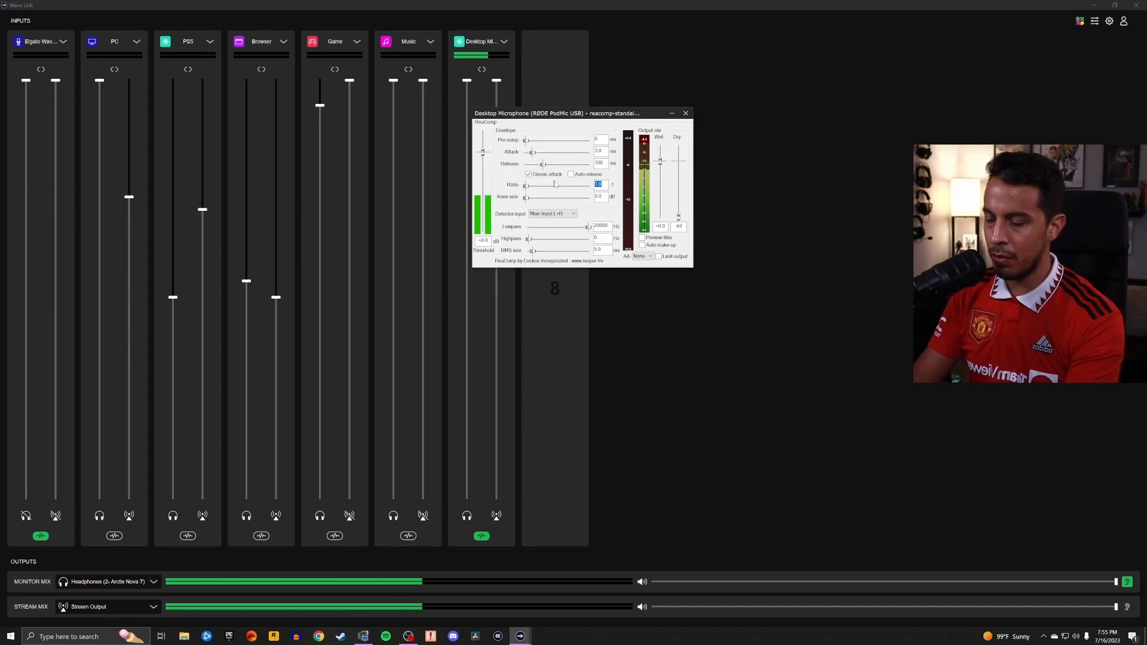
text(4.0)
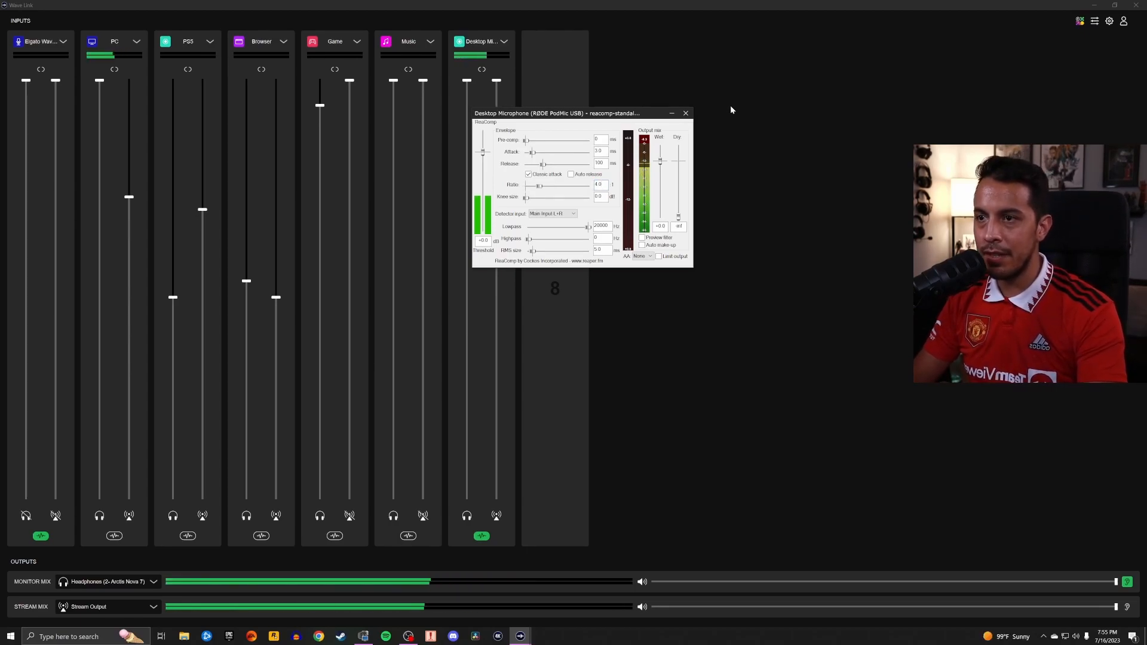
Close the ReaComp plugin window, returning to the Wave Link mixer.
click(686, 113)
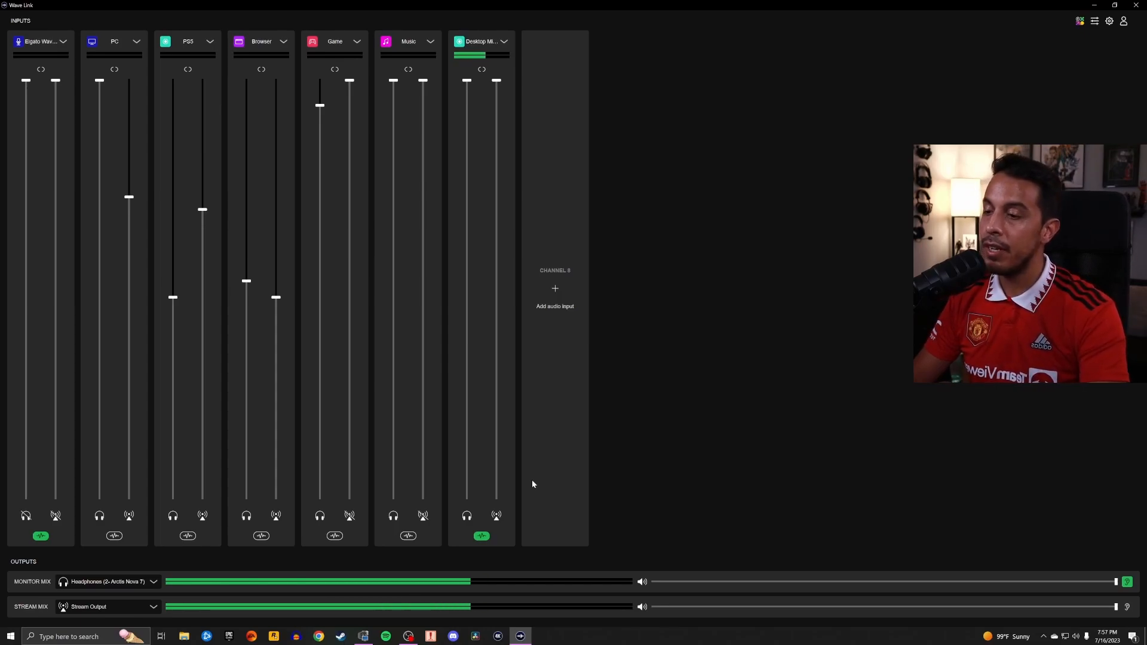
Open the Elgato EQ settings window from the Desktop Microphone channel's Audio Effects panel.
click(481, 535)
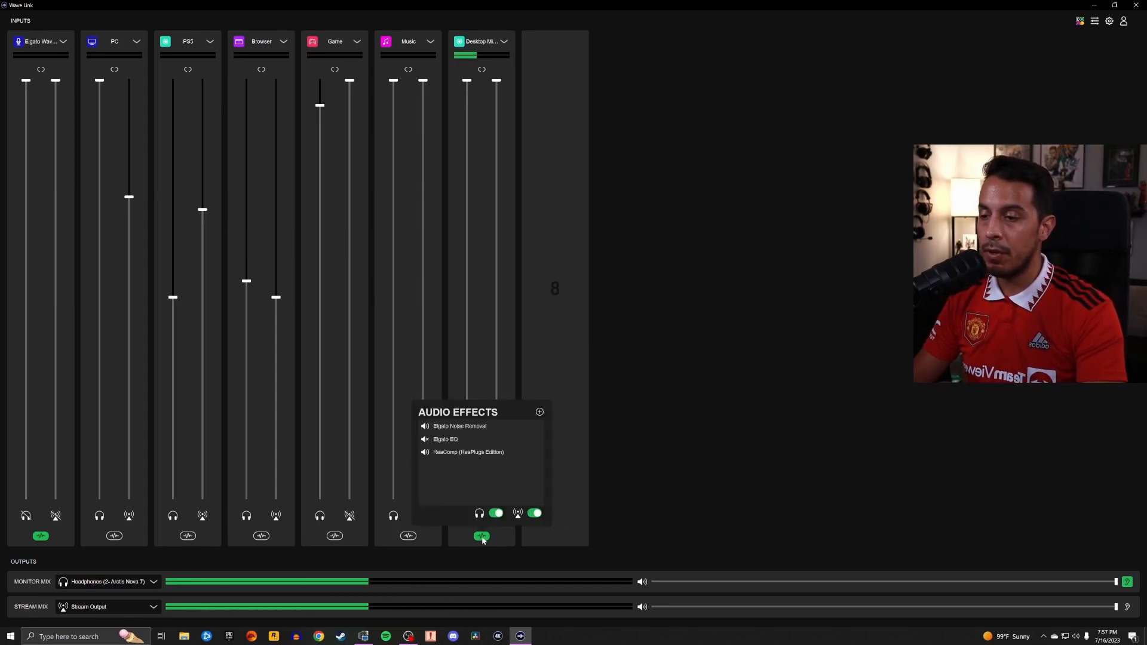
click(539, 412)
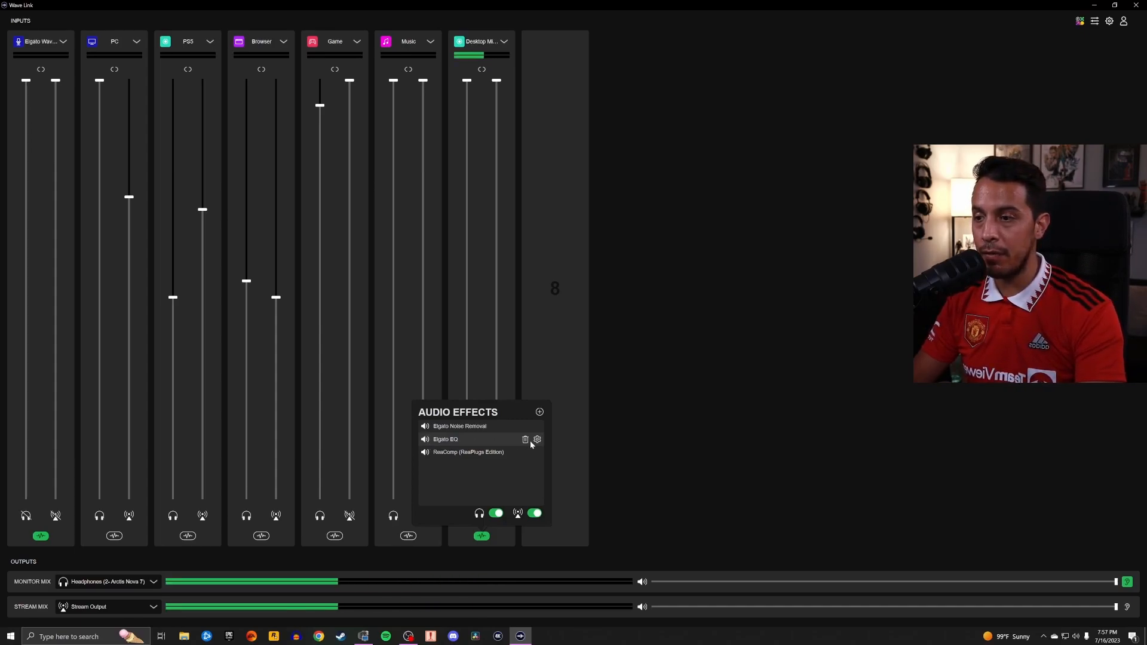
click(536, 438)
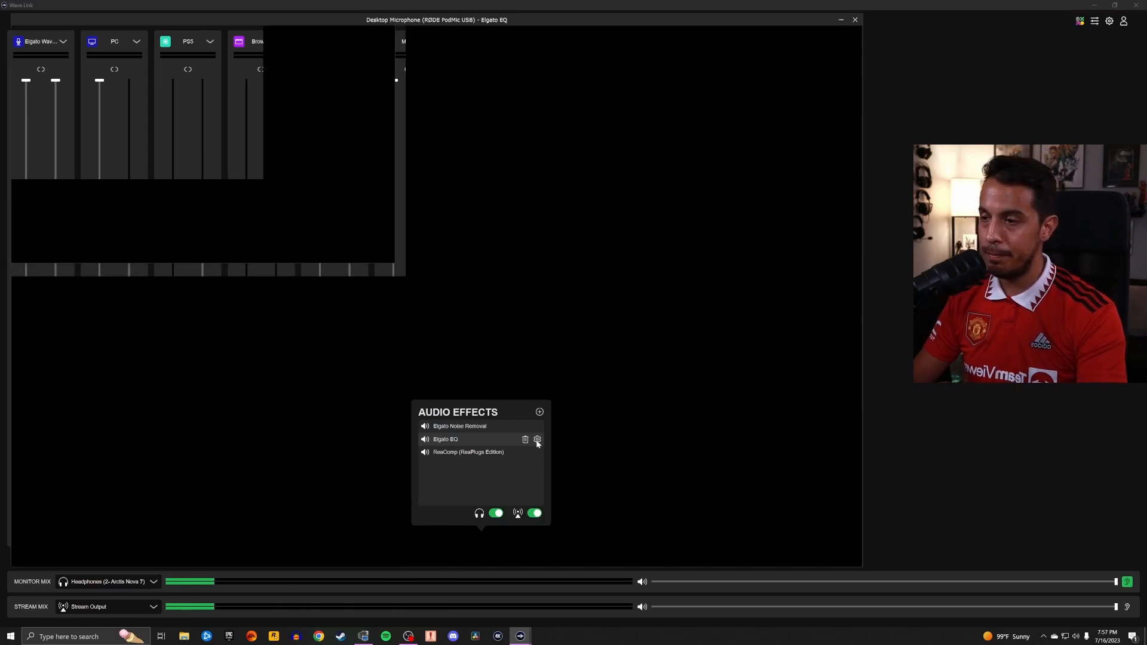
click(537, 439)
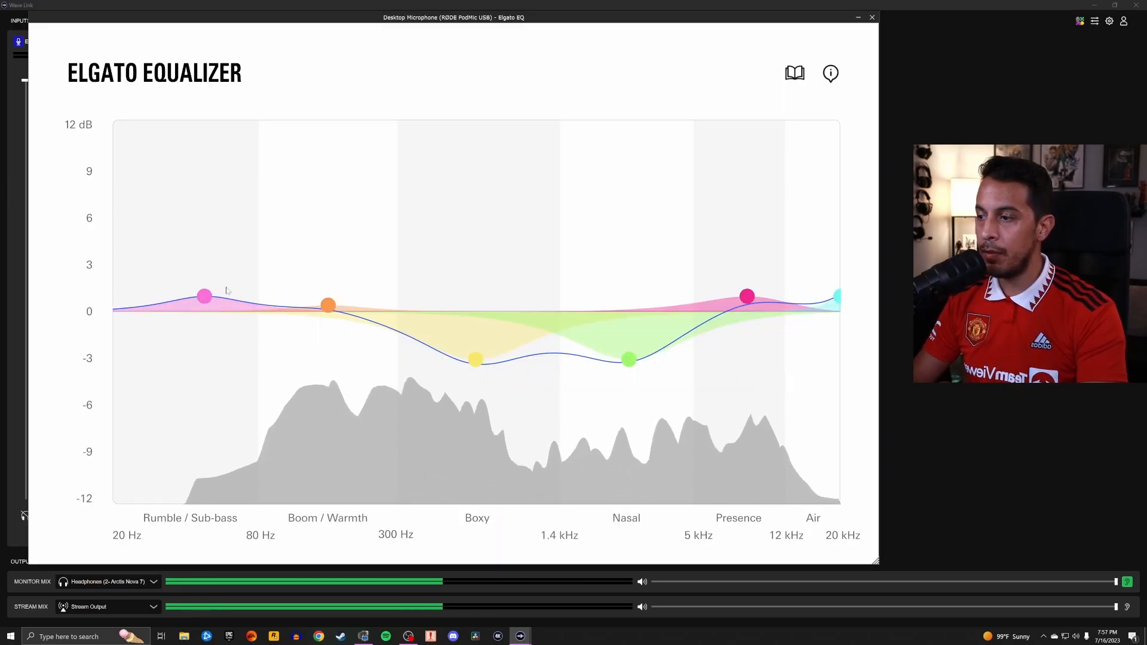